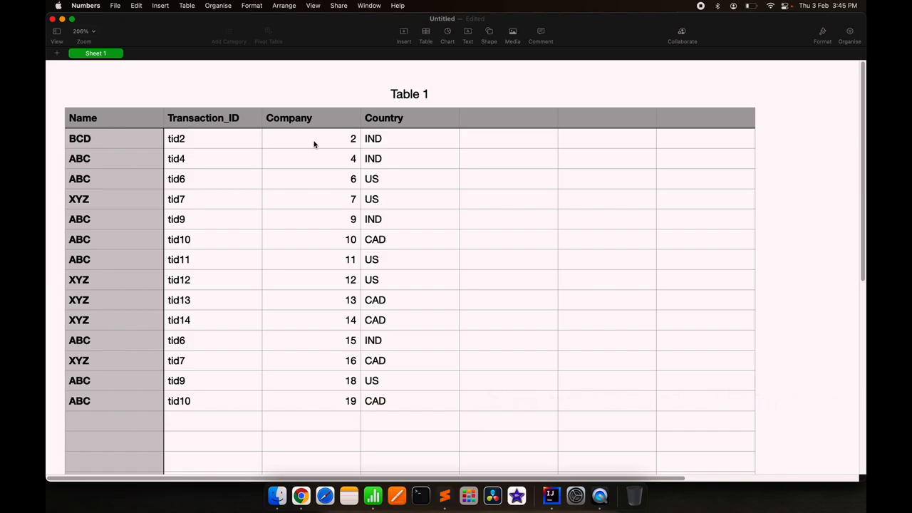
mouse_move(298, 228)
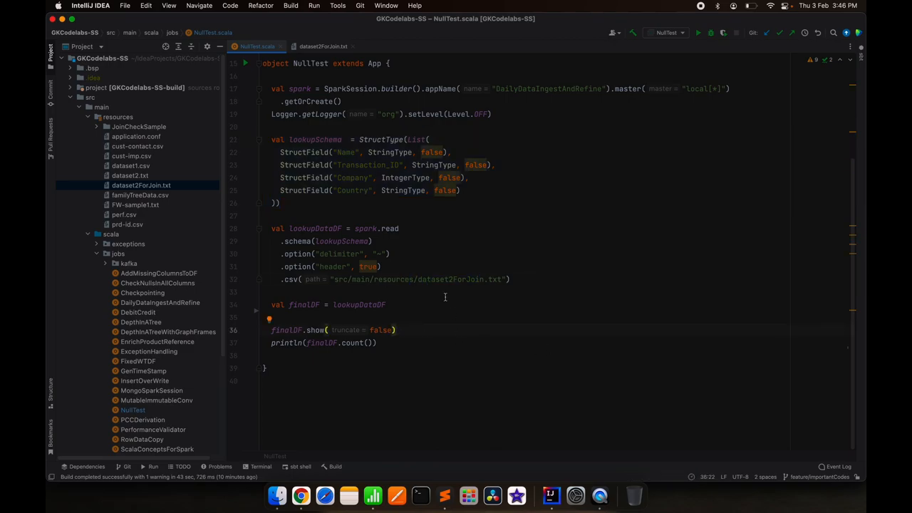
- Run NullTest from the gutter and review the full 14-row transaction table in the console
left_click(245, 63)
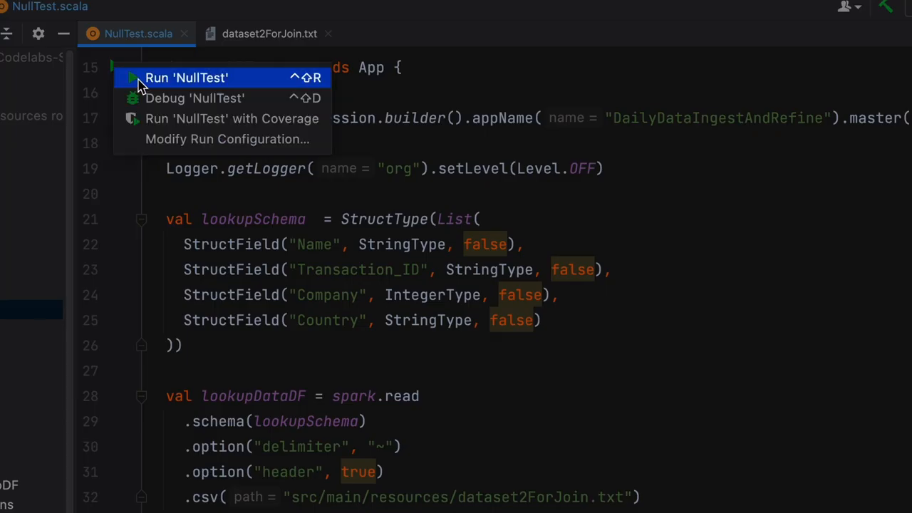
left_click(186, 77)
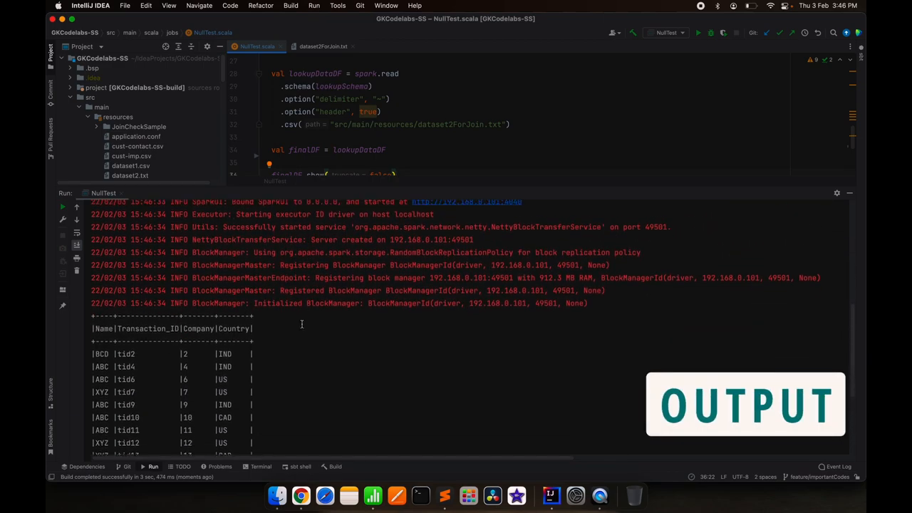
scroll("down", 3)
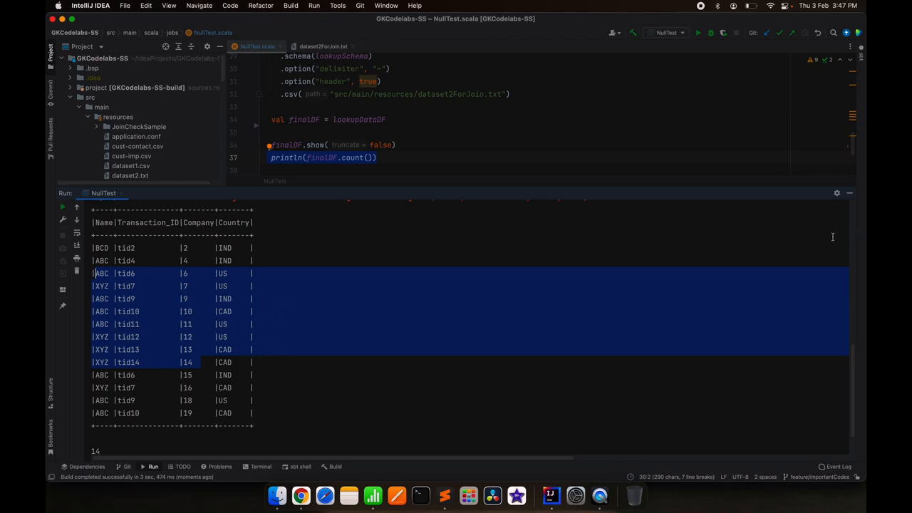
mouse_move(849, 194)
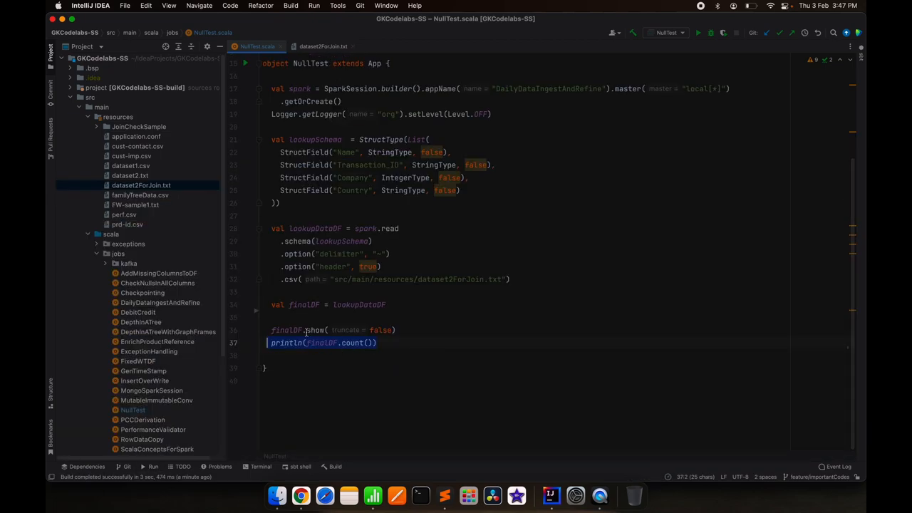
- Add .filter(col("Company") > 4 && col("Company") < 15) to finalDF and launch NullTest
type(".fli")
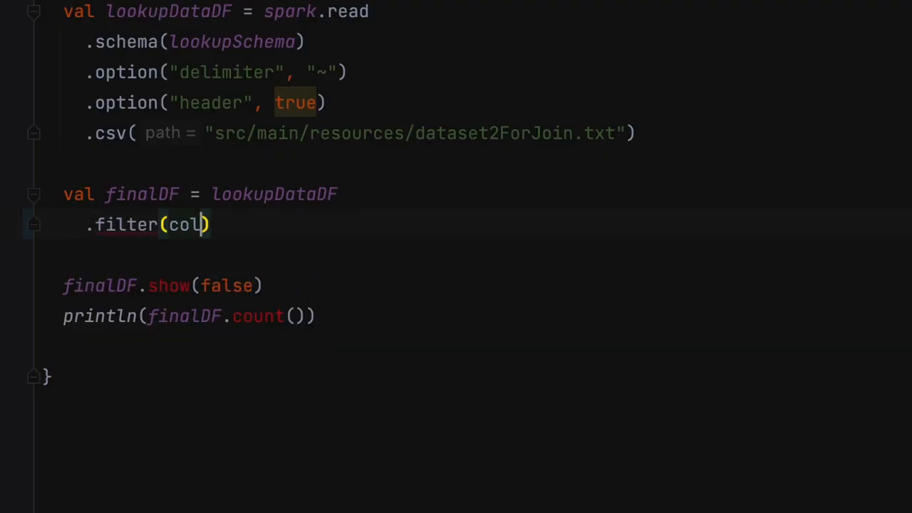
type("()")
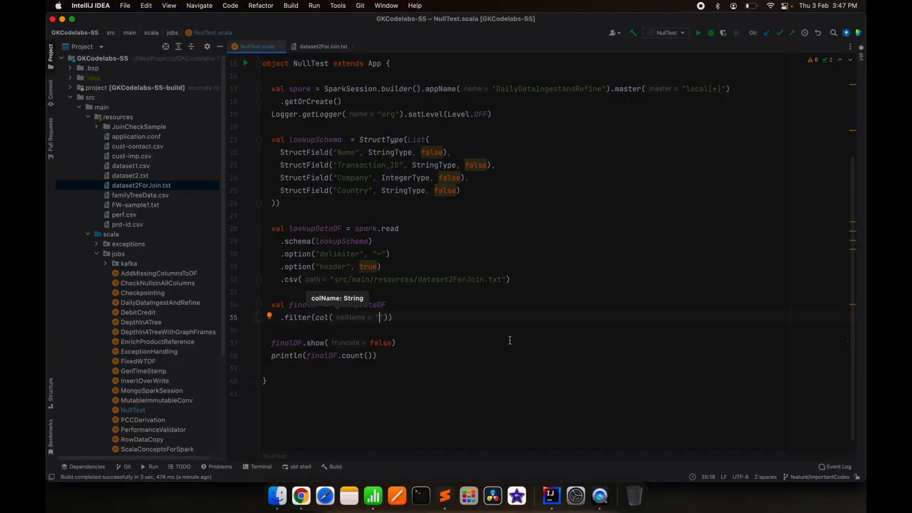
left_click(698, 33)
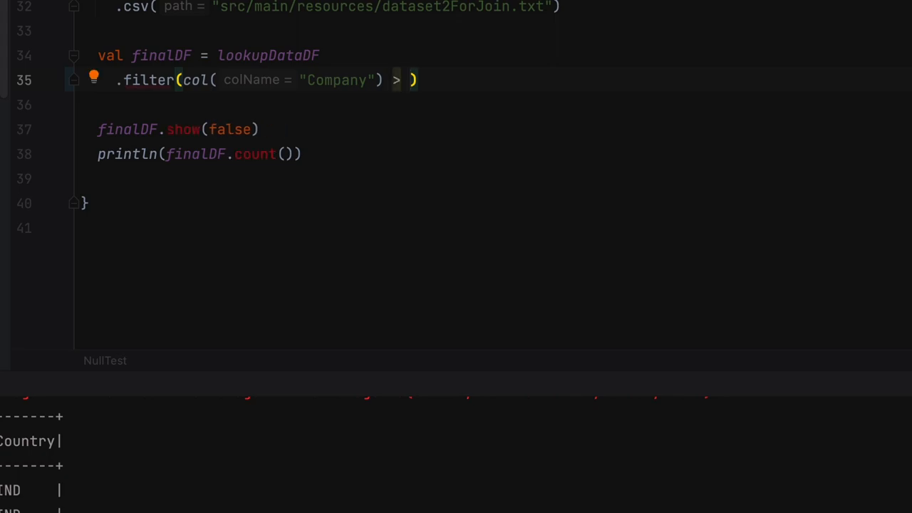
type("4")
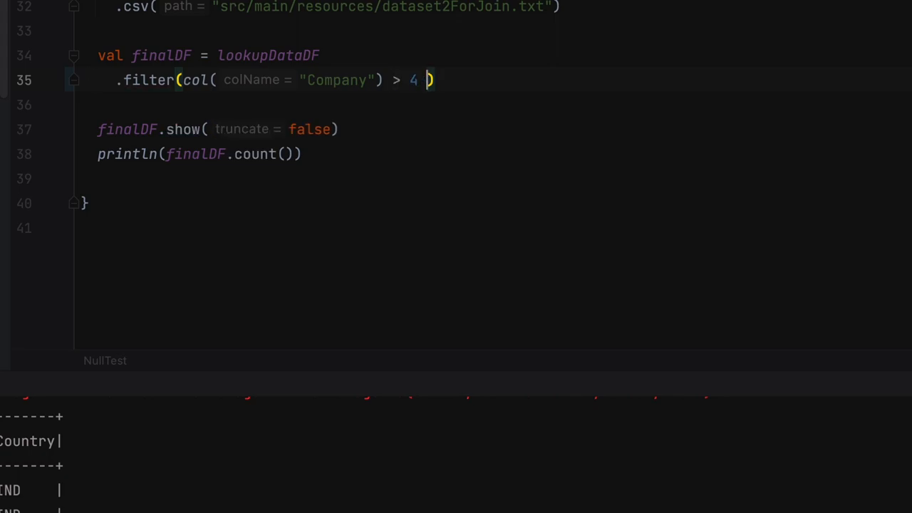
type("&&")
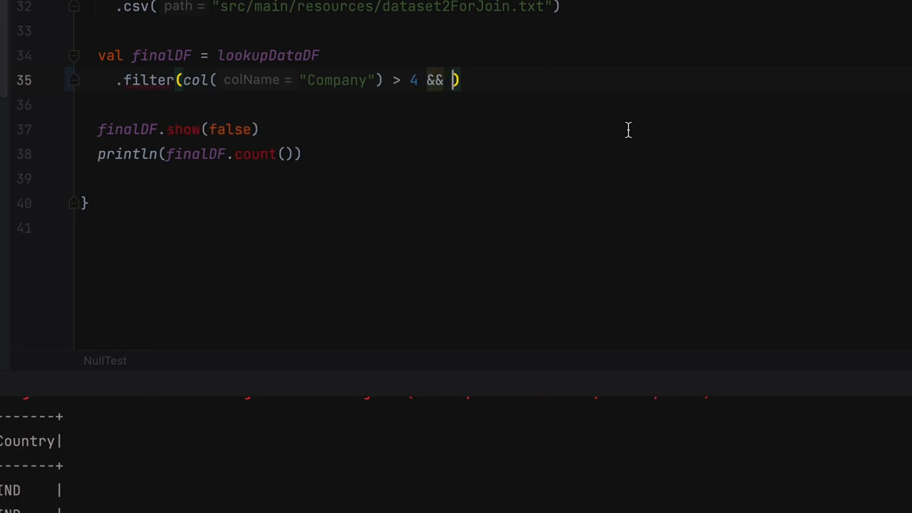
type("col(\"")
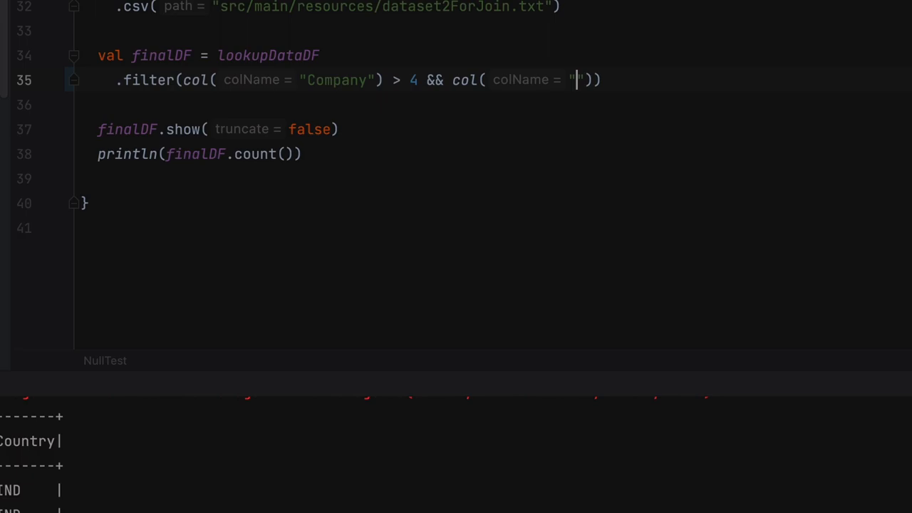
type("Company")
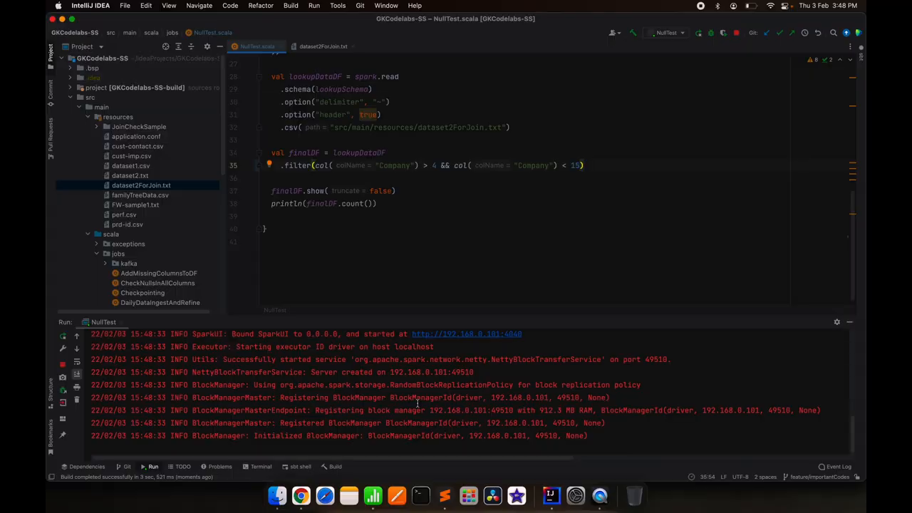
- Rerun NullTest and confirm only the 7 rows with Company 6 to 14 remain
left_click(699, 31)
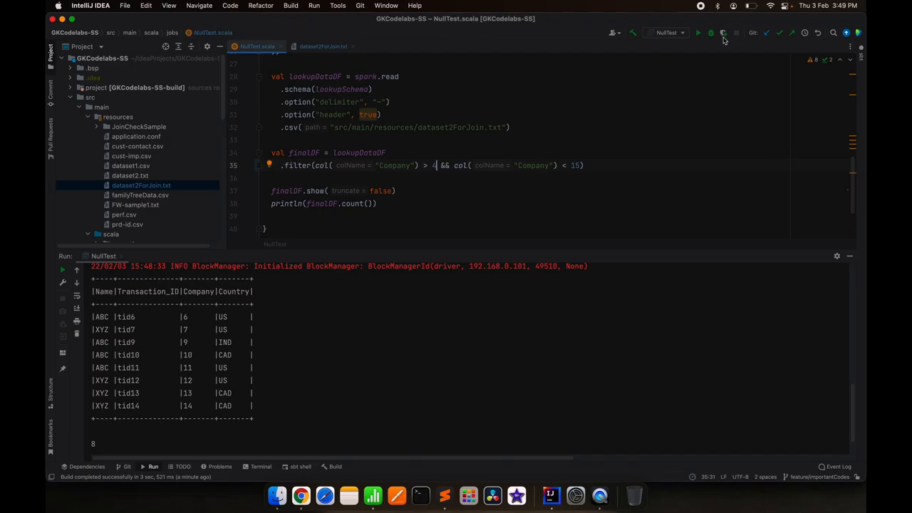
left_click(699, 33)
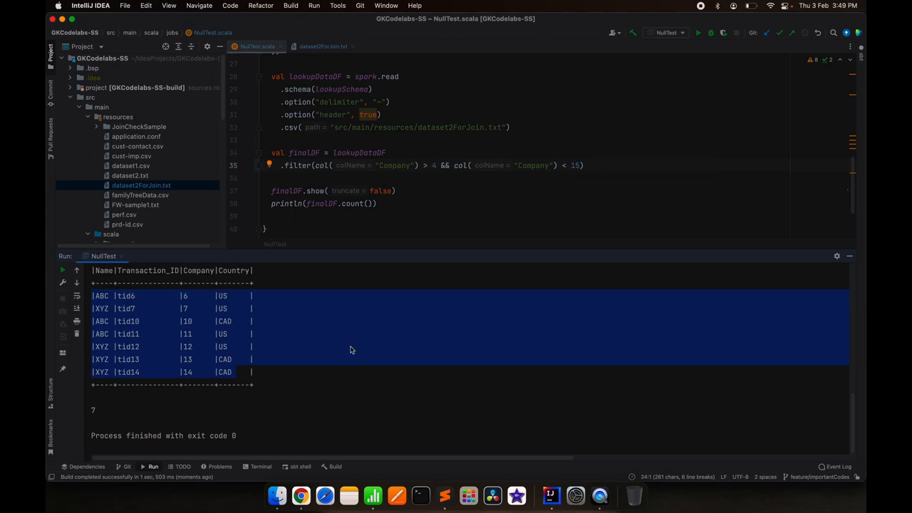
mouse_move(203, 370)
type("=")
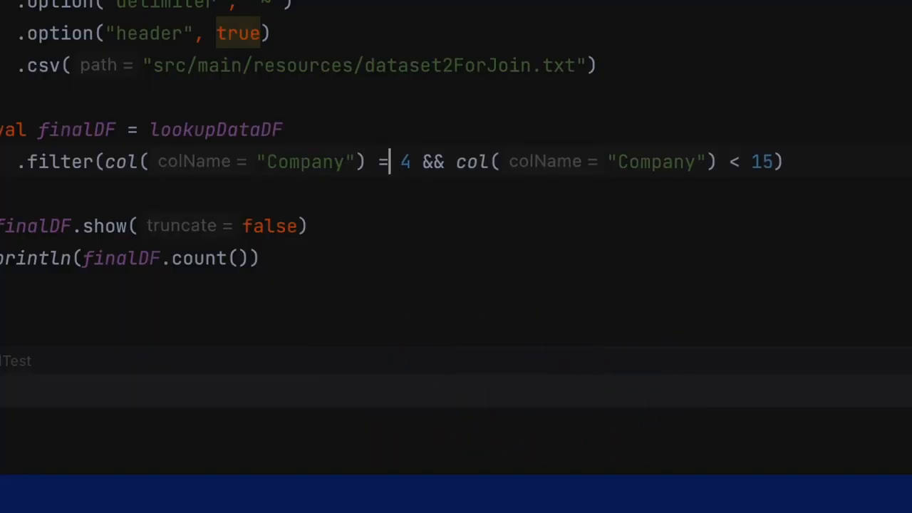
- Change the filter to col("Company") =!= 9 && col("Company") =!= 15 and run it for a count of 12
type("!")
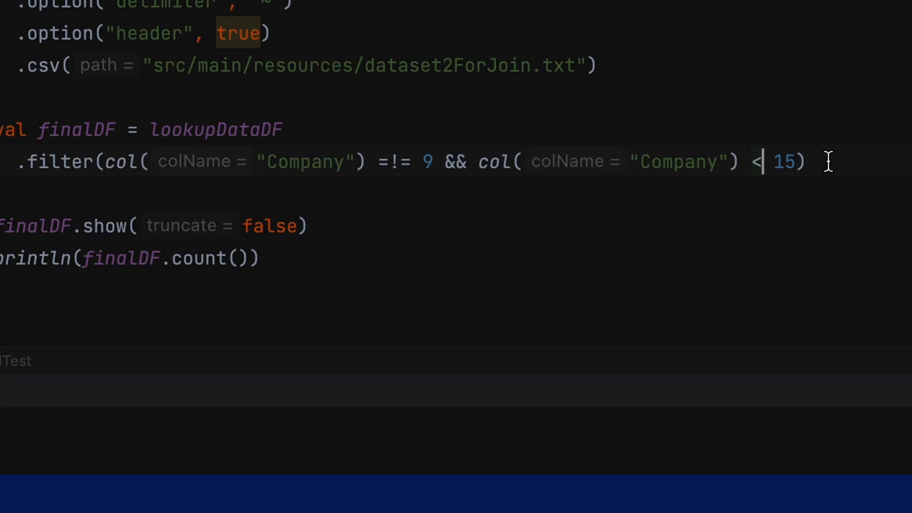
type("=!=")
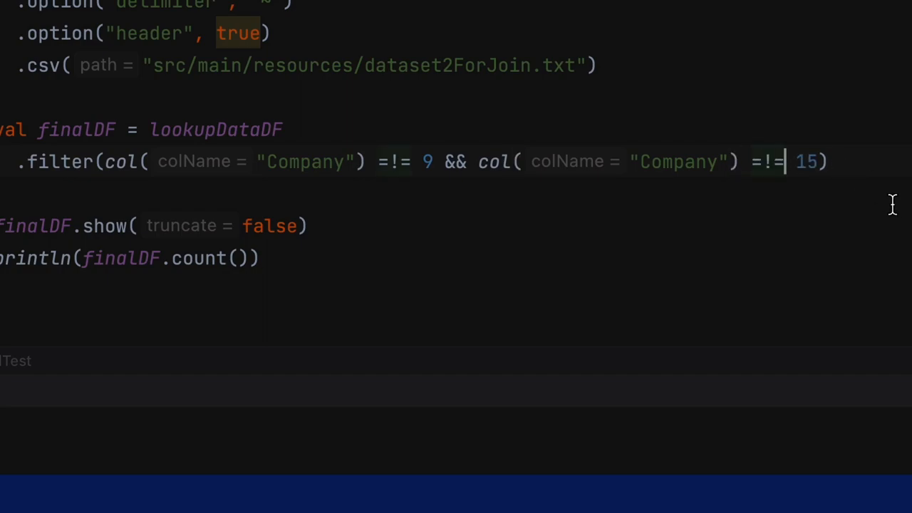
left_click(699, 33)
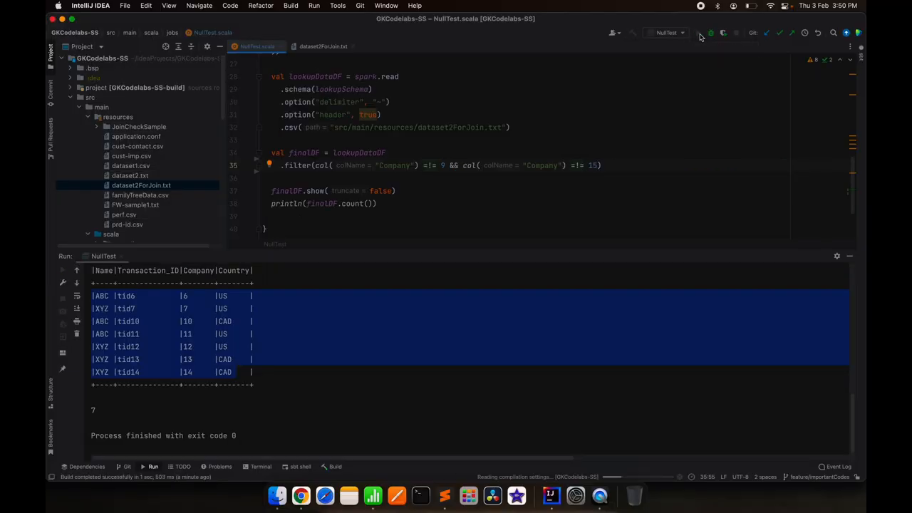
left_click(698, 33)
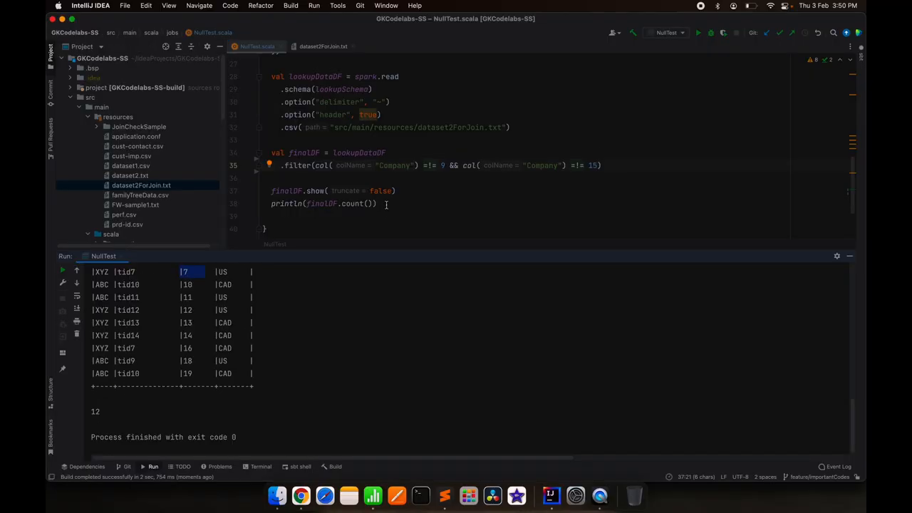
mouse_move(453, 165)
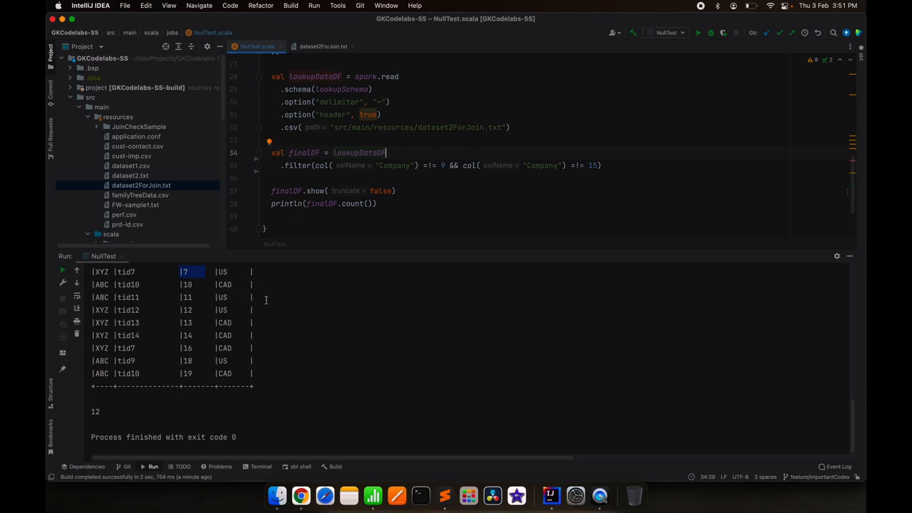
- Run NullTest again and check the printed row count in the console
left_click(322, 46)
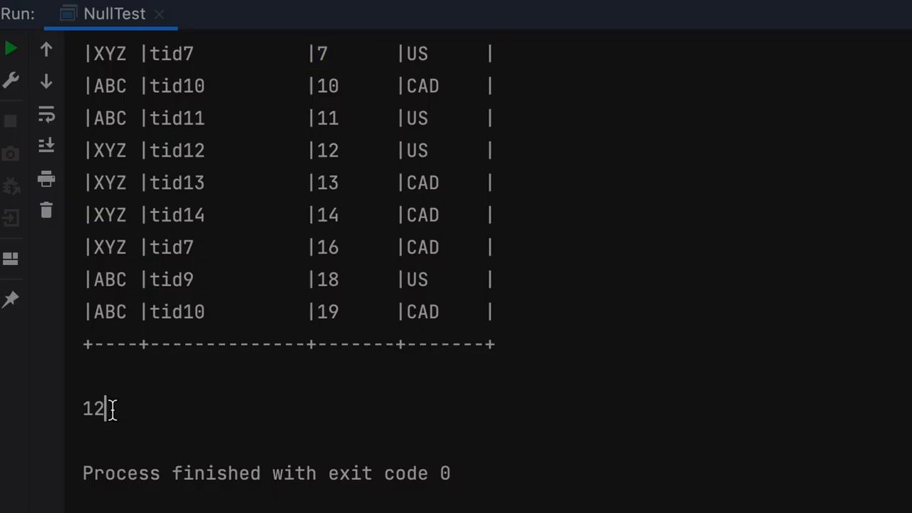
double_click(91, 408)
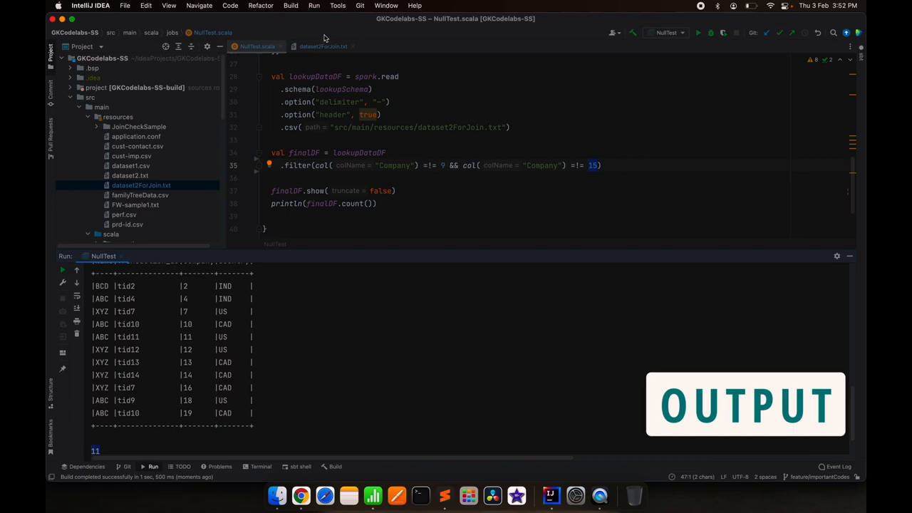
left_click(322, 46)
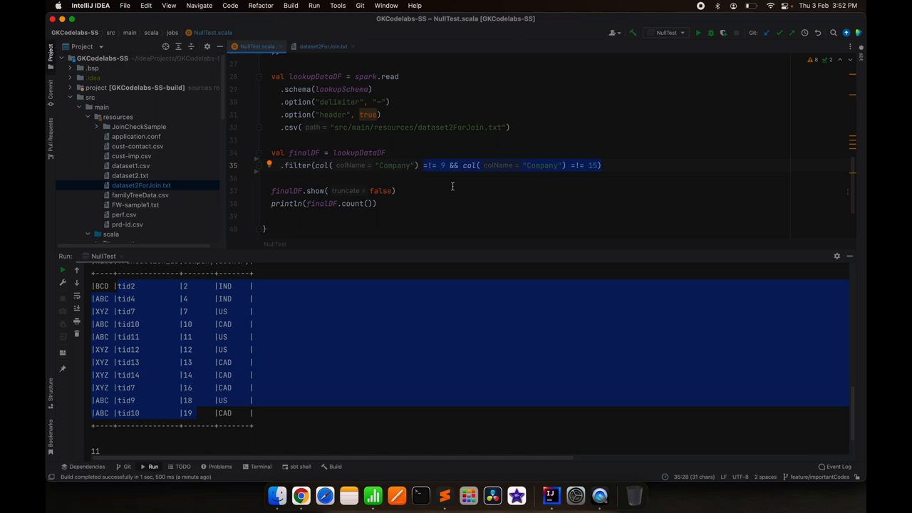
mouse_move(221, 388)
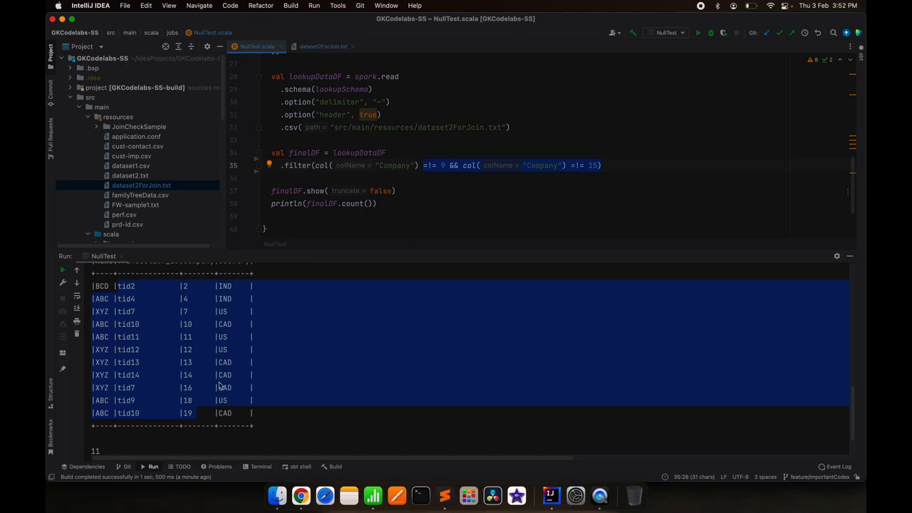
mouse_move(199, 341)
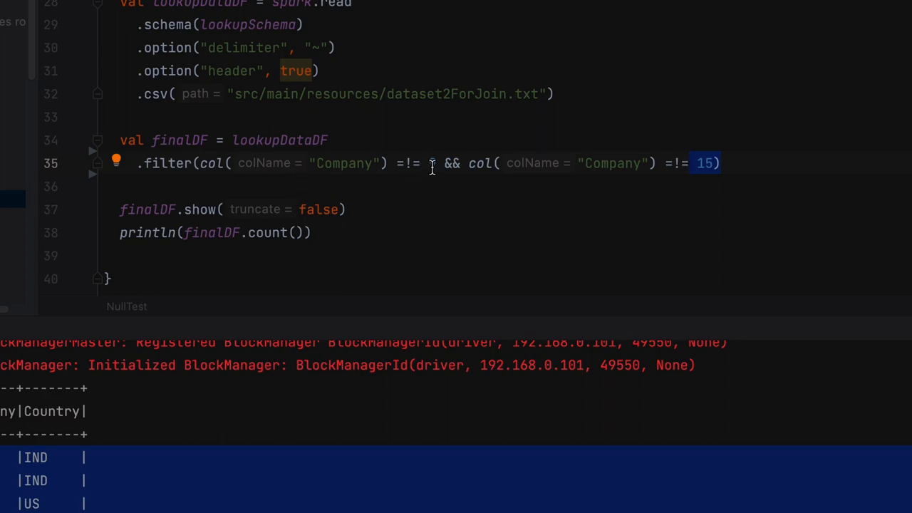
type("9")
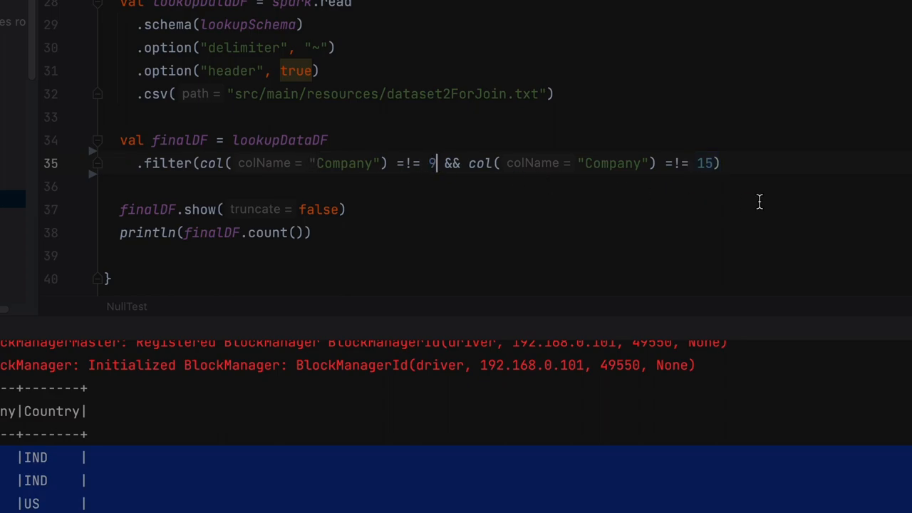
double_click(706, 163)
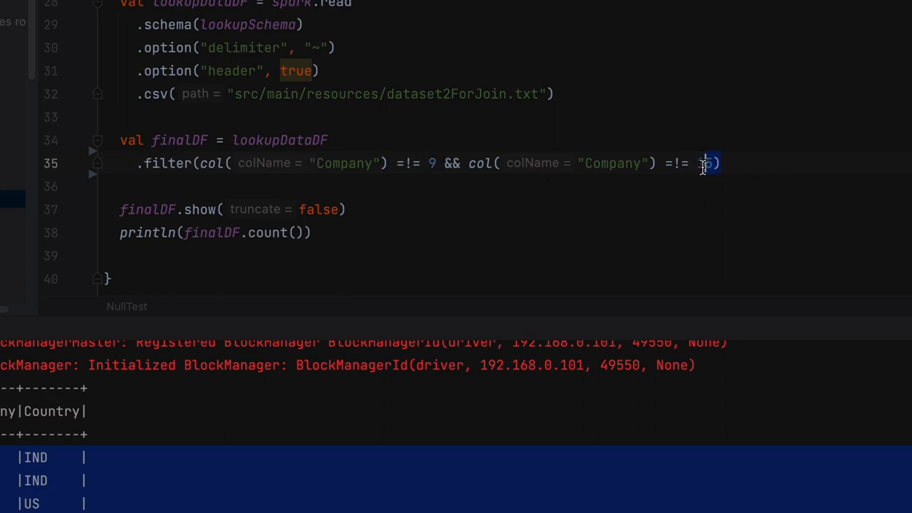
type("15")
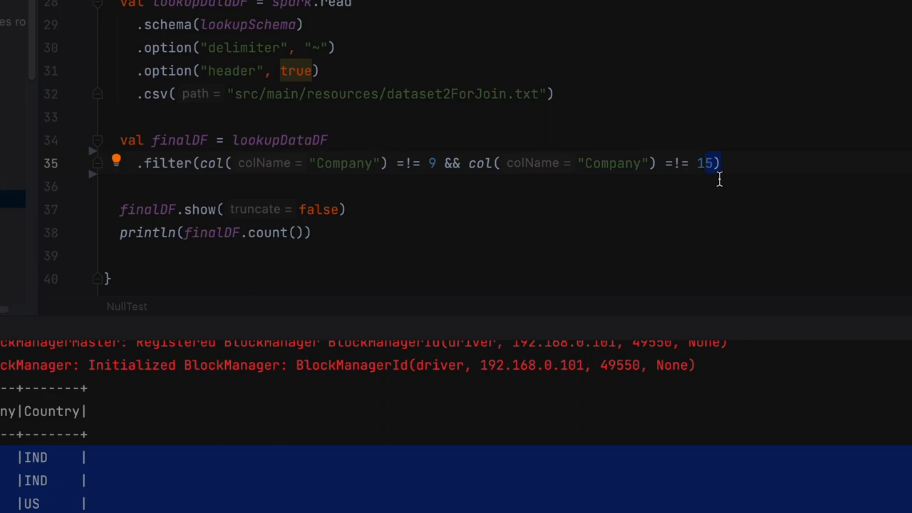